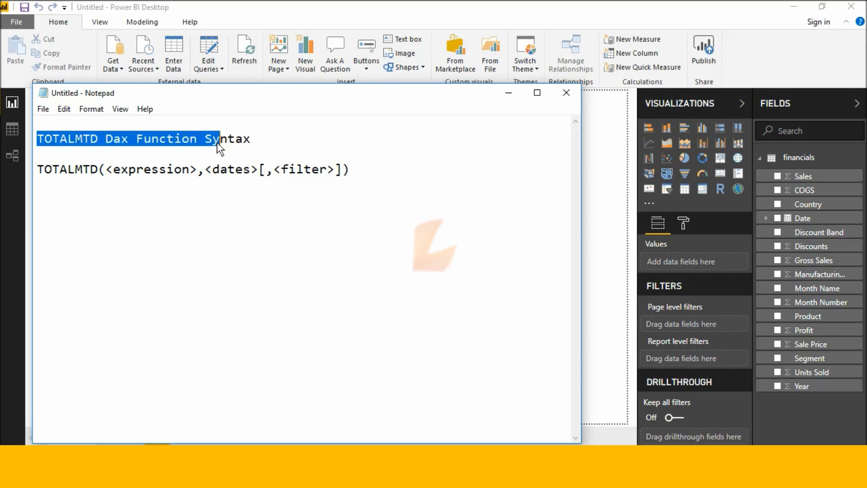
Step: Review the TOTALMTD syntax, then create a new financials measure beginning with 'to'
click(38, 168)
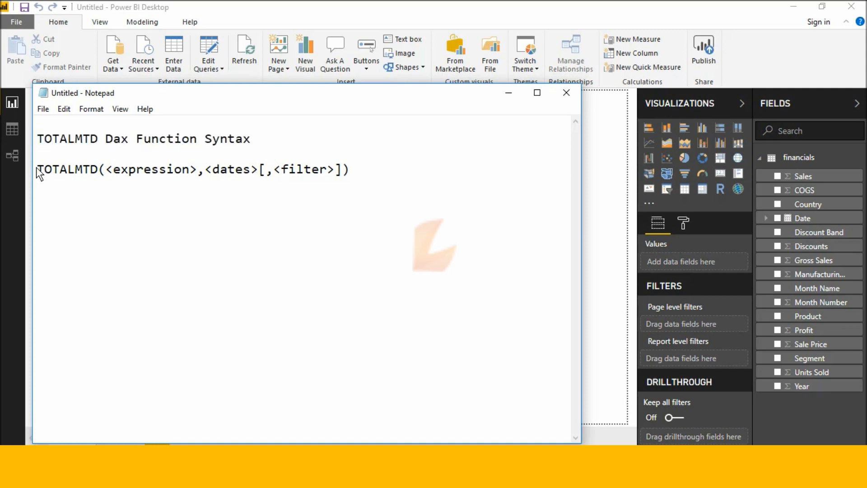
mouse_move(107, 177)
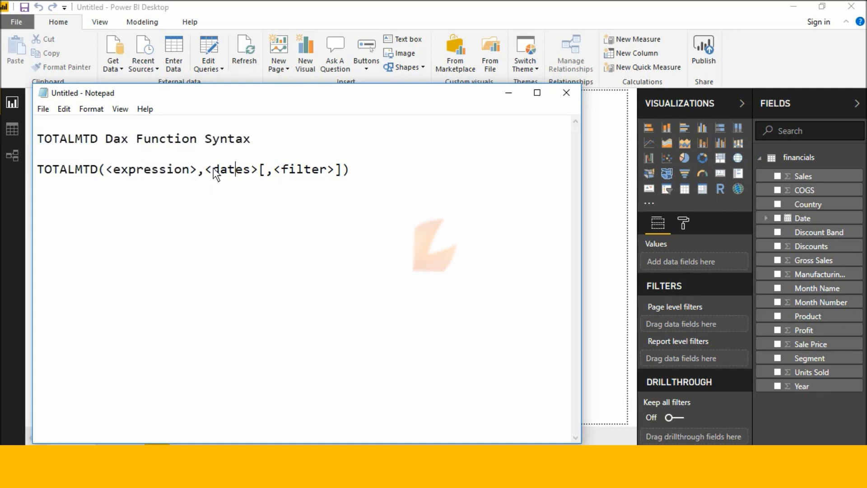
double_click(269, 169)
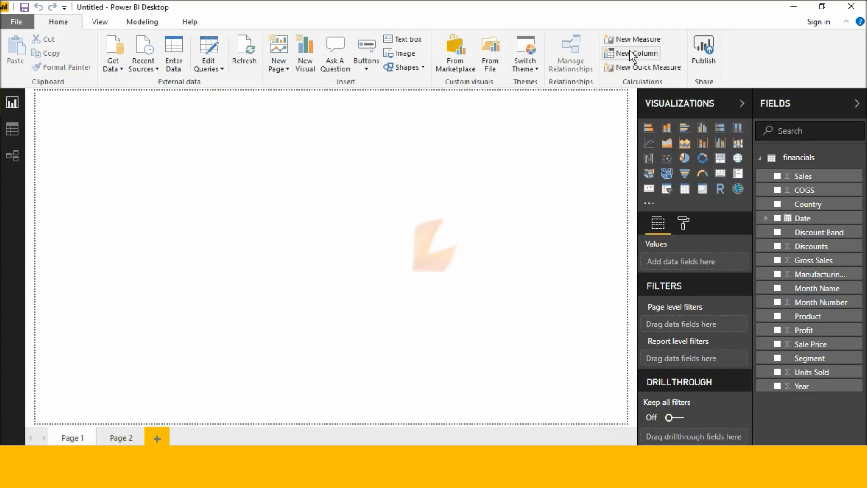
mouse_move(637, 38)
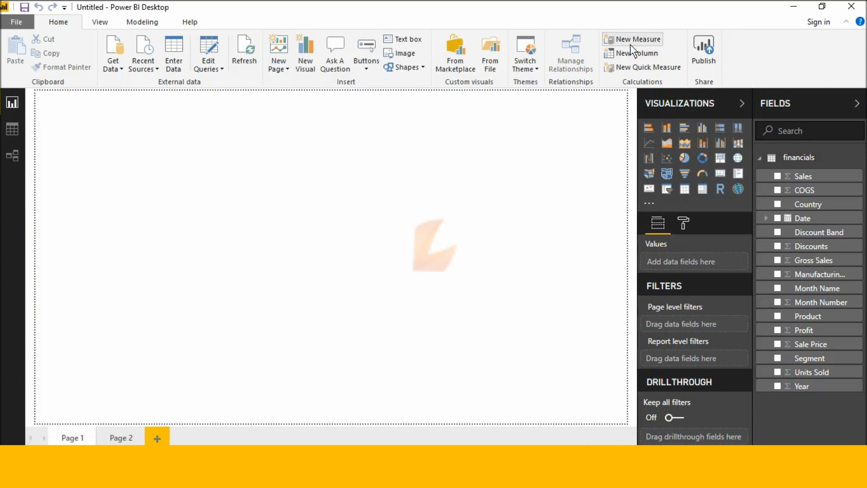
click(632, 39)
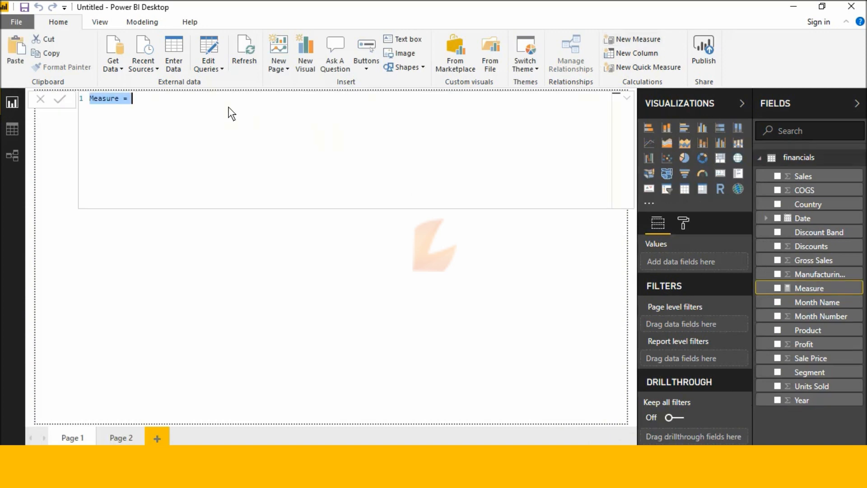
text(to)
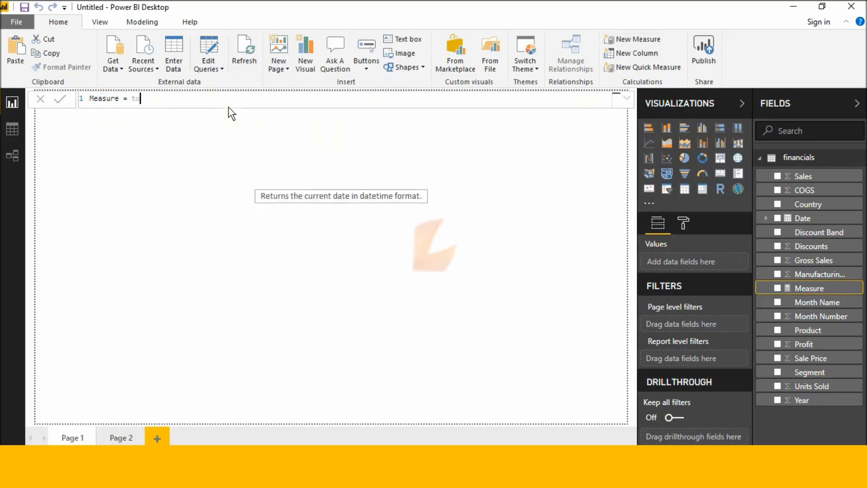
text(o)
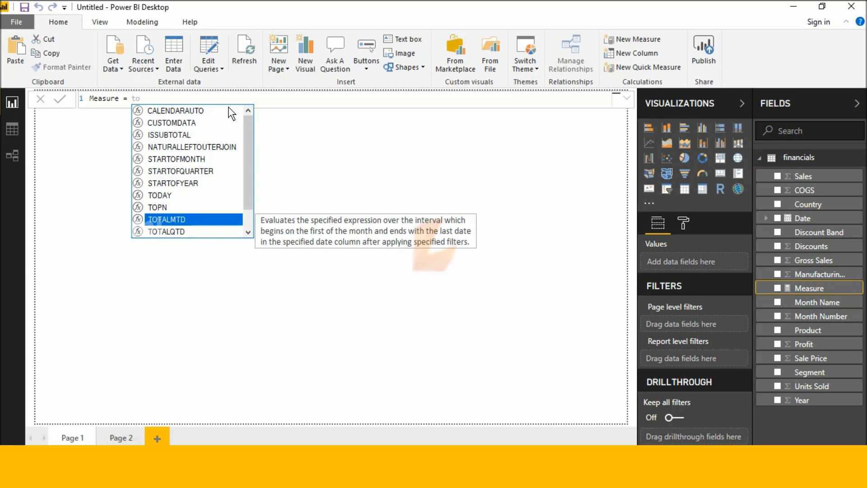
Step: Build TOTALMTD(SUM(financials[Sales]), financials[Date] as the measure's first arguments
double_click(166, 218)
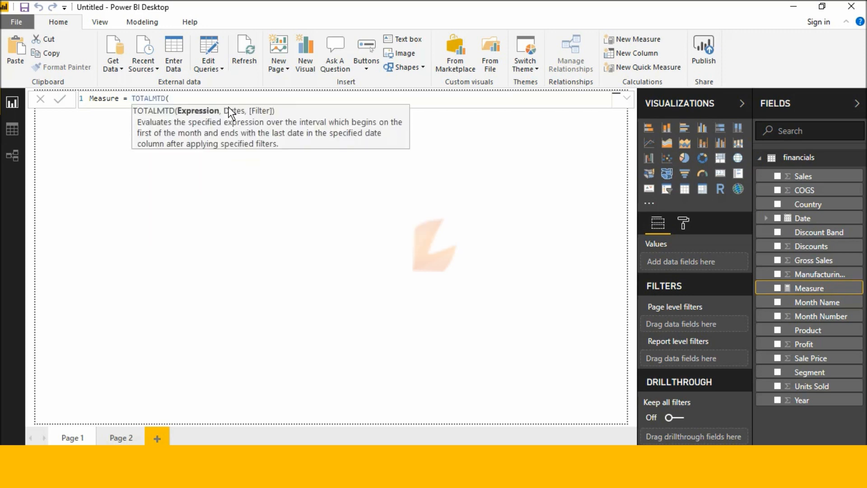
text(su)
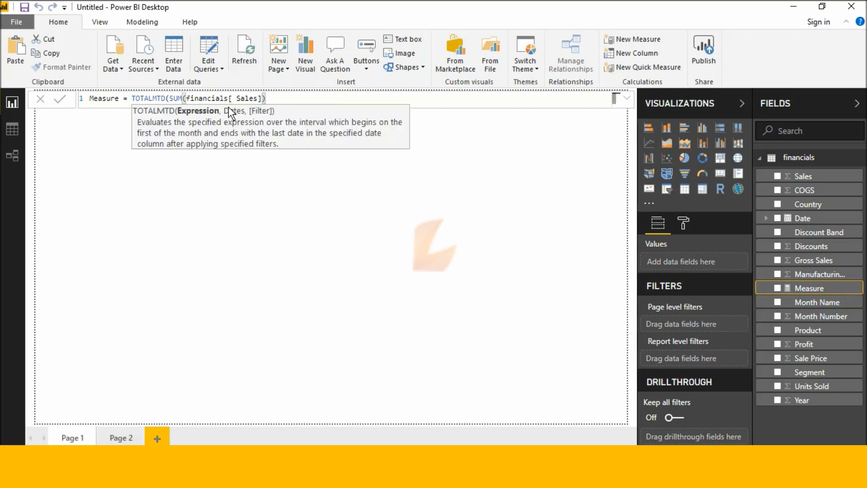
text(,)
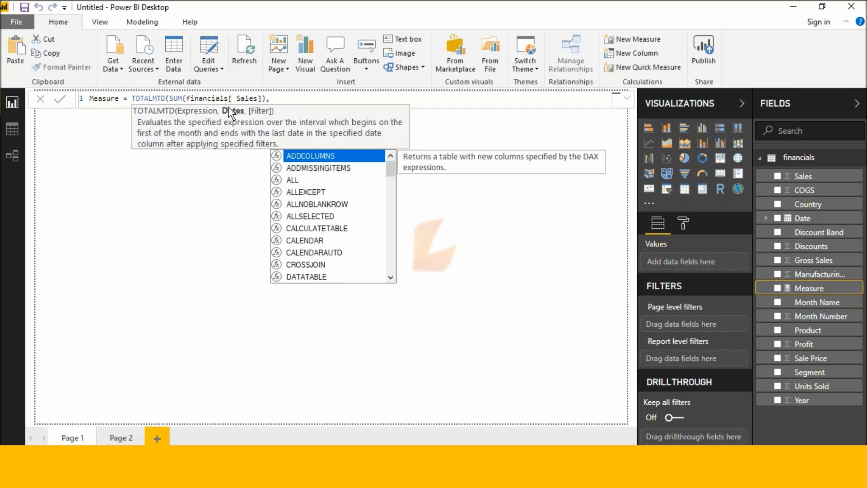
text(,financials[Date],)
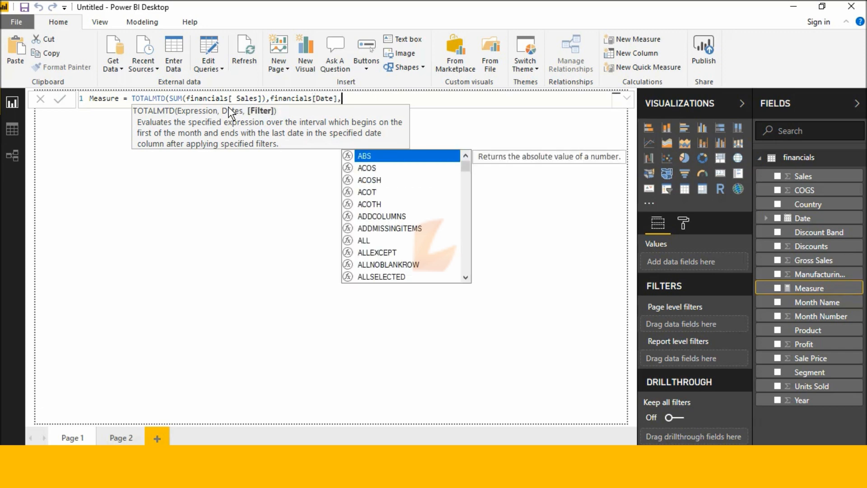
Step: Add FILTER(financials, financials[Country]="canada") and close the formula
text(FILTER(financials,)
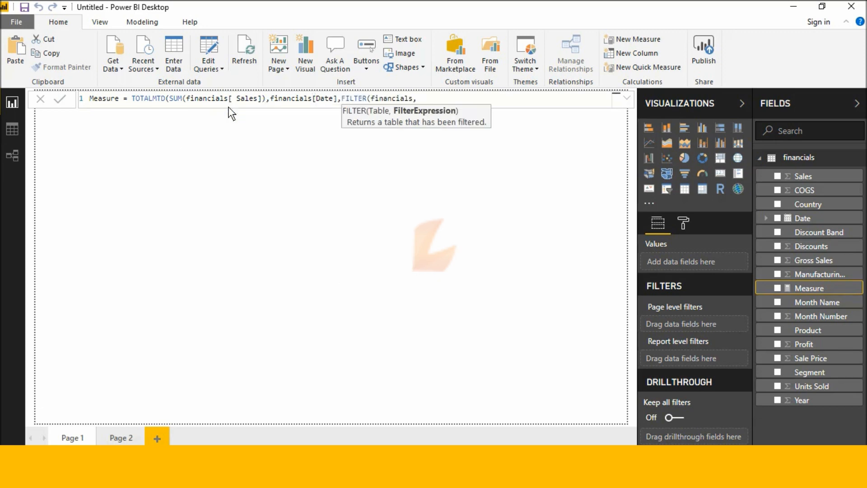
text(financials[Country]=)
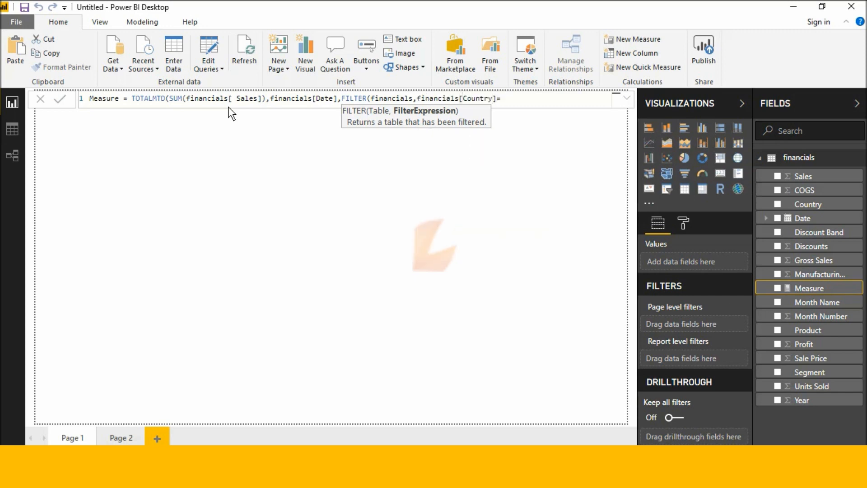
text(")
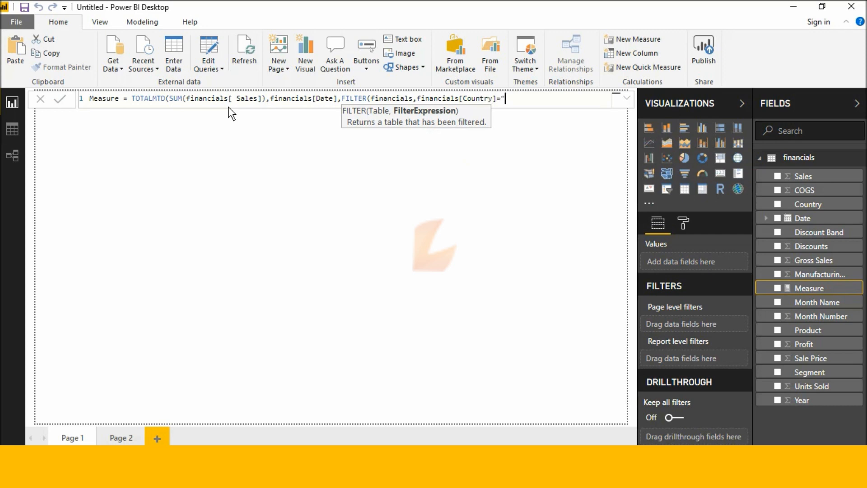
text(cana)
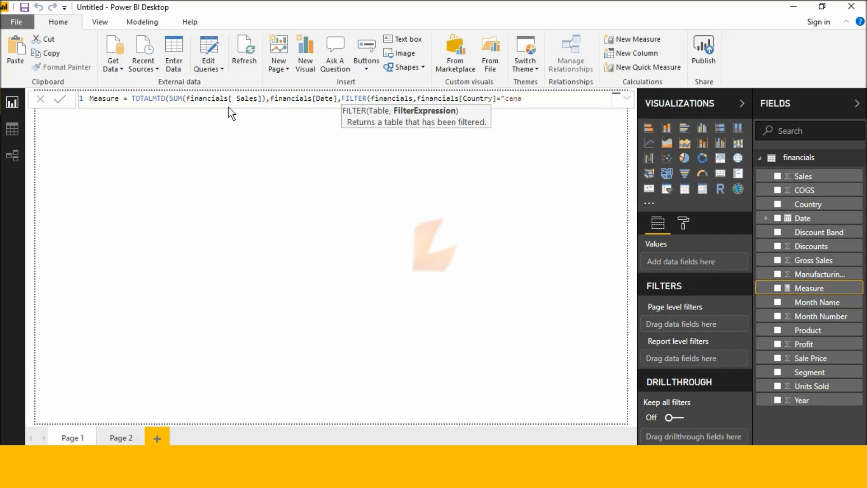
text(da)
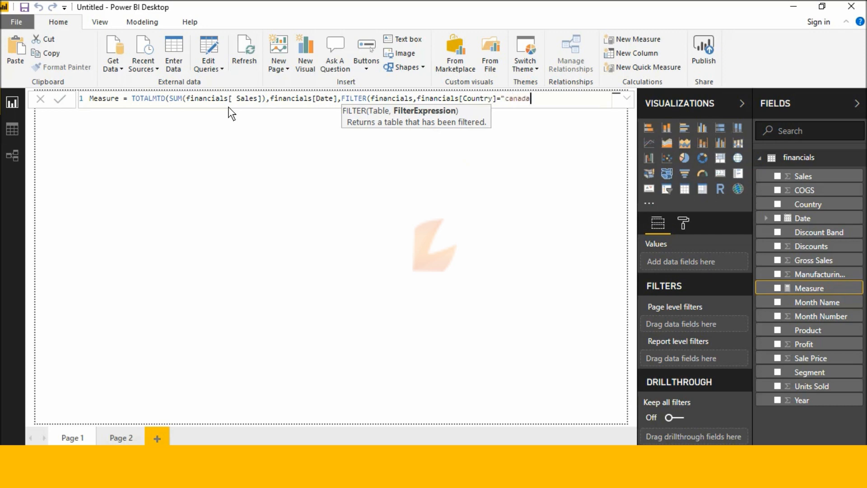
text(")))
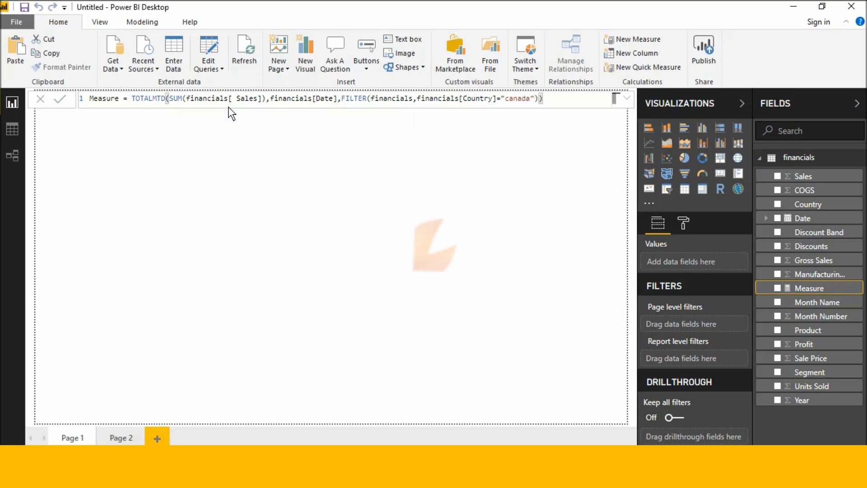
mouse_move(244, 246)
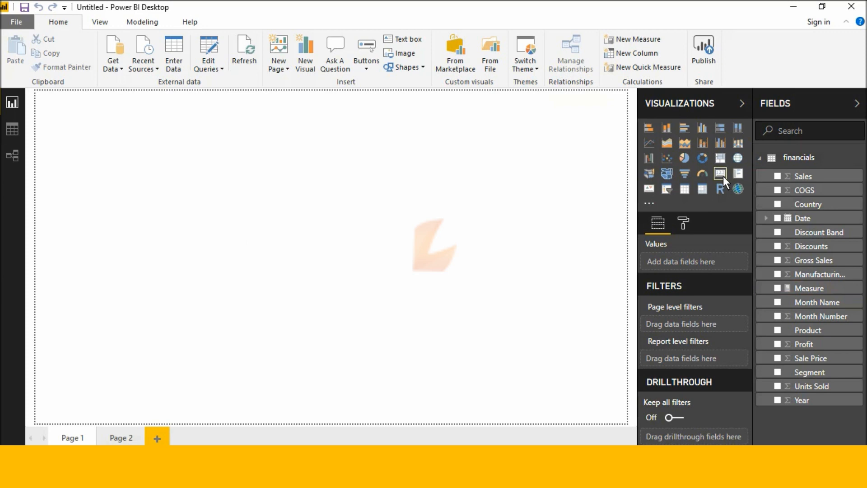
Step: Switch to the empty Page 2 of the report
click(721, 173)
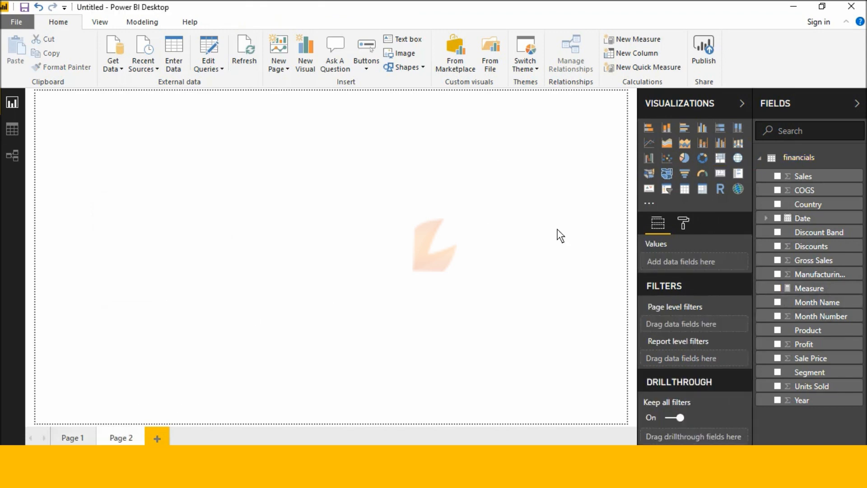
Step: Add a Date list slicer ticked to December 1, 2014, a Country slicer, and a blank card
click(666, 188)
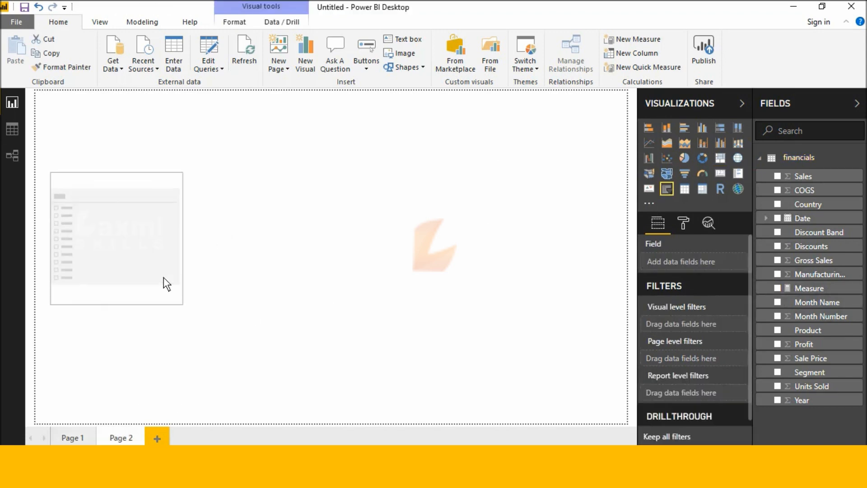
click(777, 217)
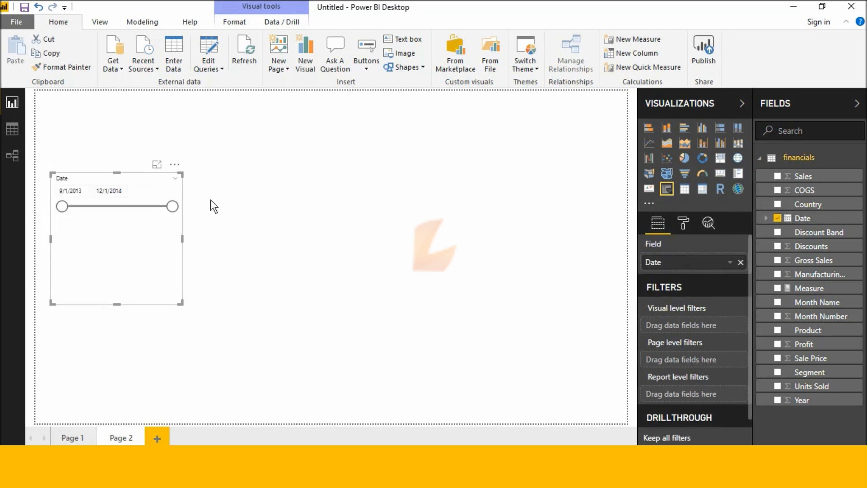
click(190, 178)
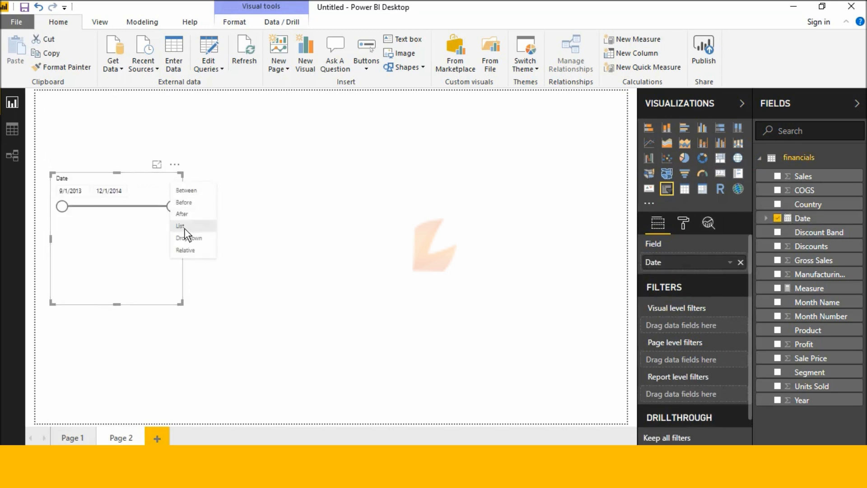
click(180, 225)
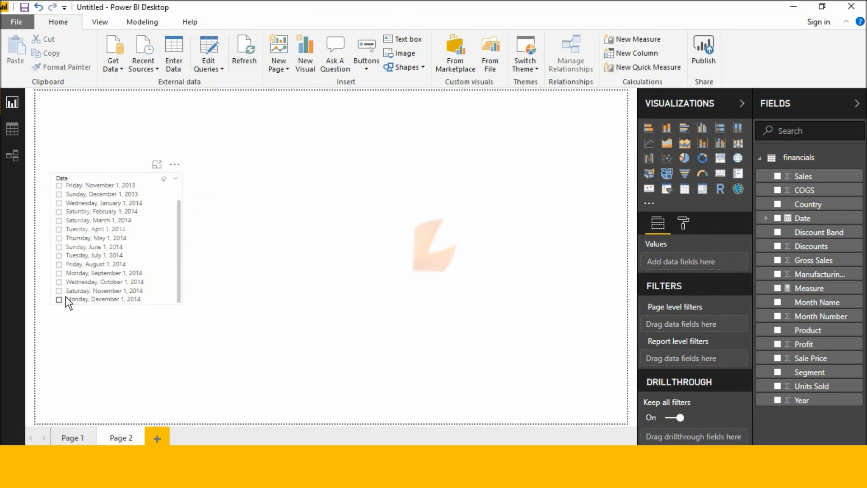
click(58, 299)
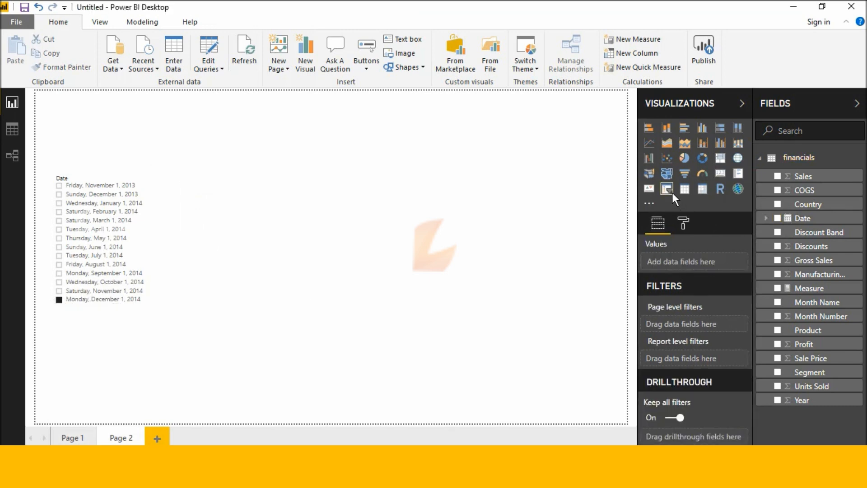
click(666, 189)
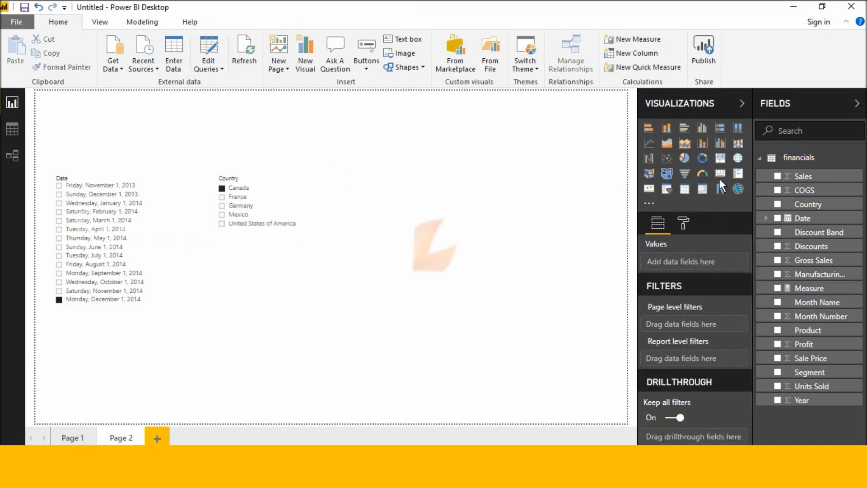
click(720, 173)
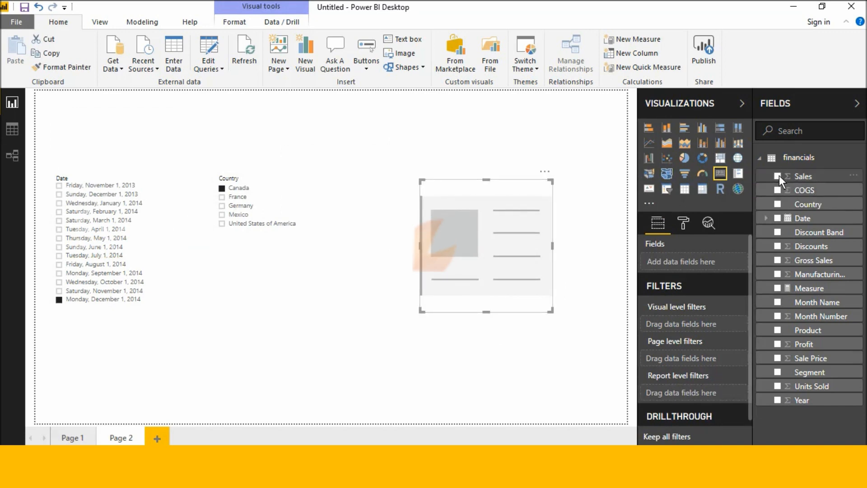
Step: Show Sales (3.96M) in the card, then return to Page 1's 3.96M Measure card
click(778, 176)
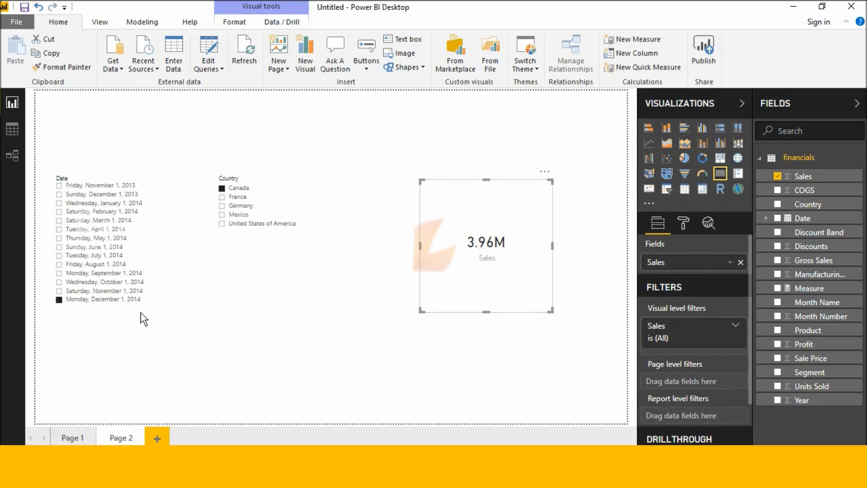
mouse_move(359, 262)
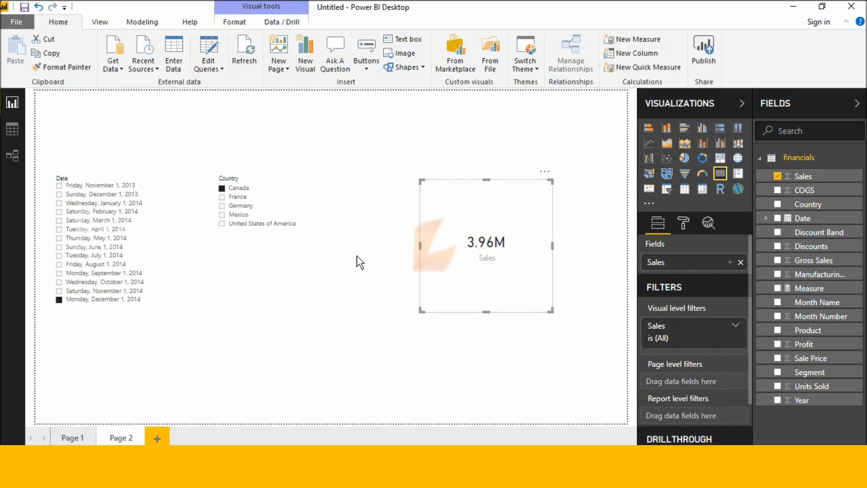
mouse_move(508, 287)
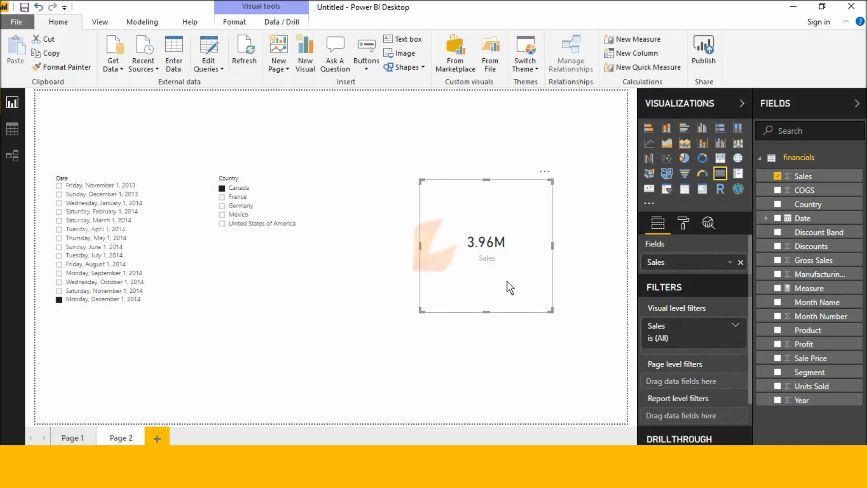
mouse_move(479, 265)
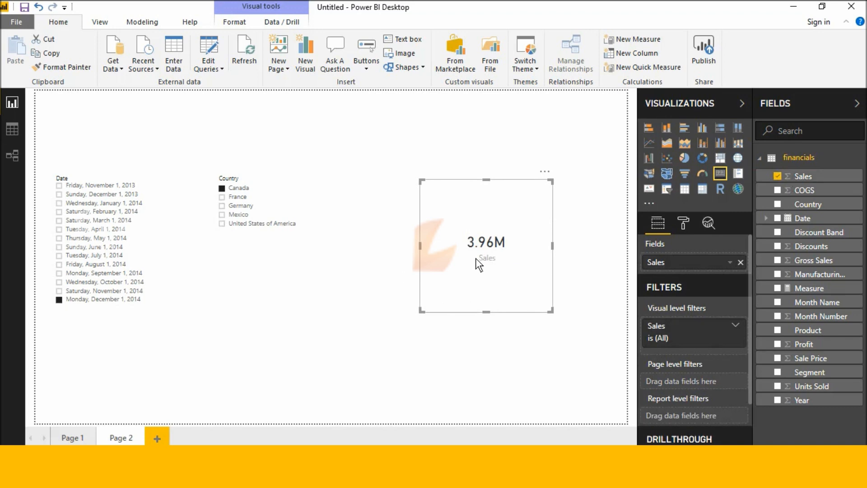
click(70, 437)
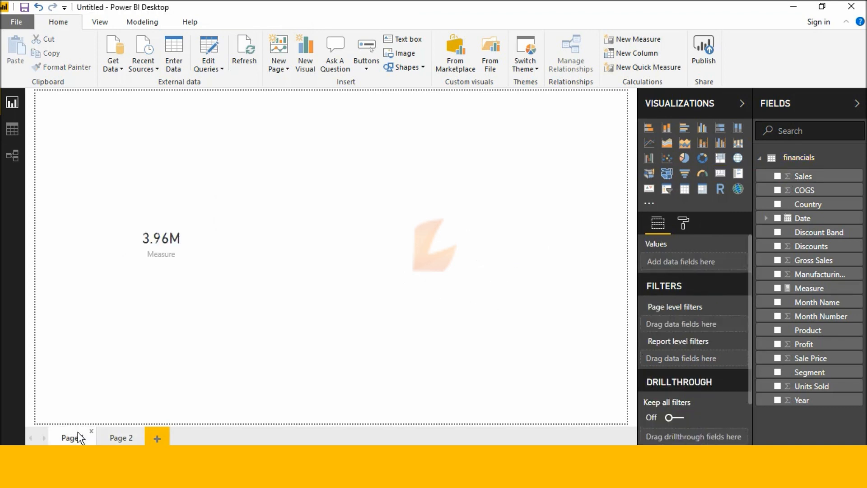